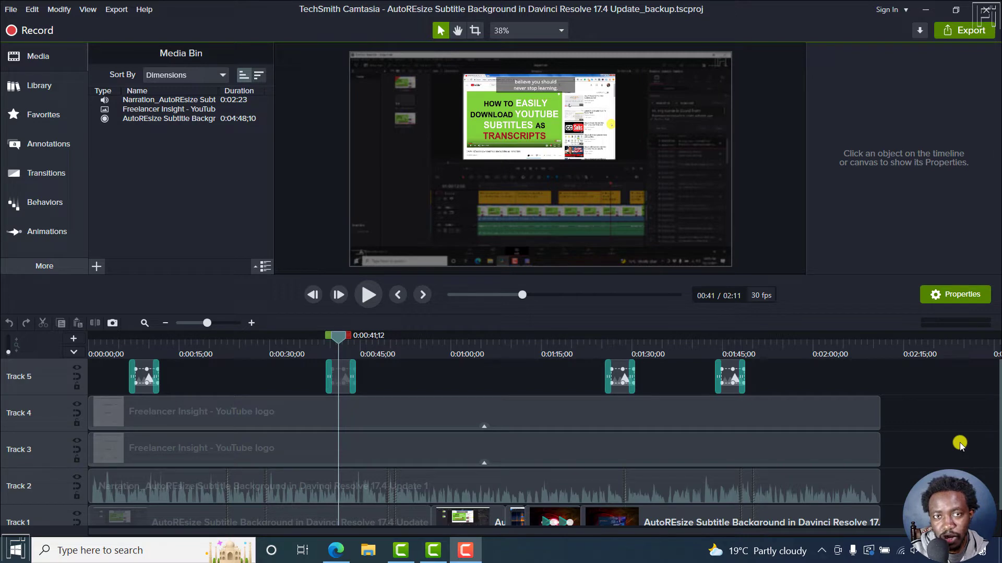
mouse_move(146, 163)
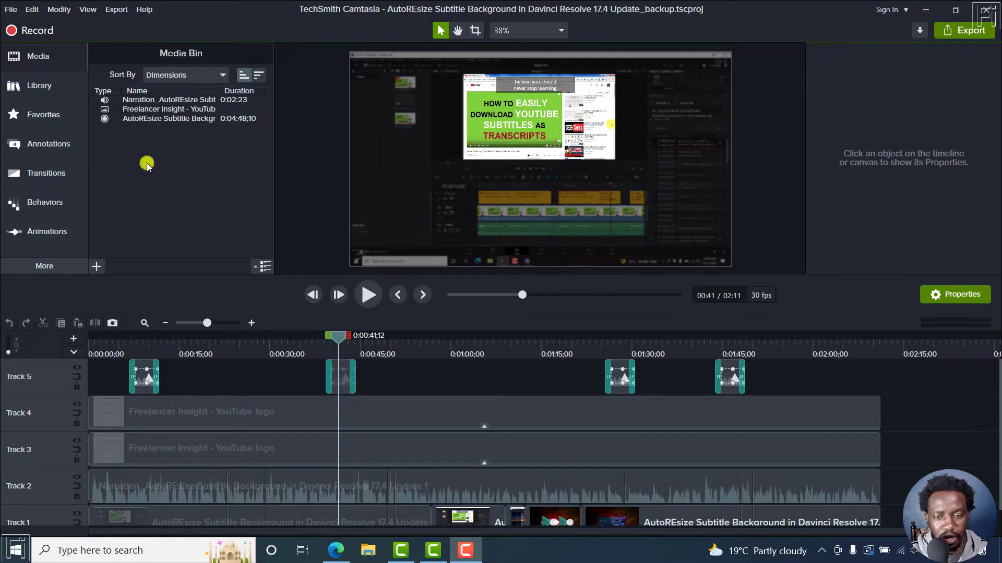
Insert Track 6 above the track holding the four short clips
left_click(339, 377)
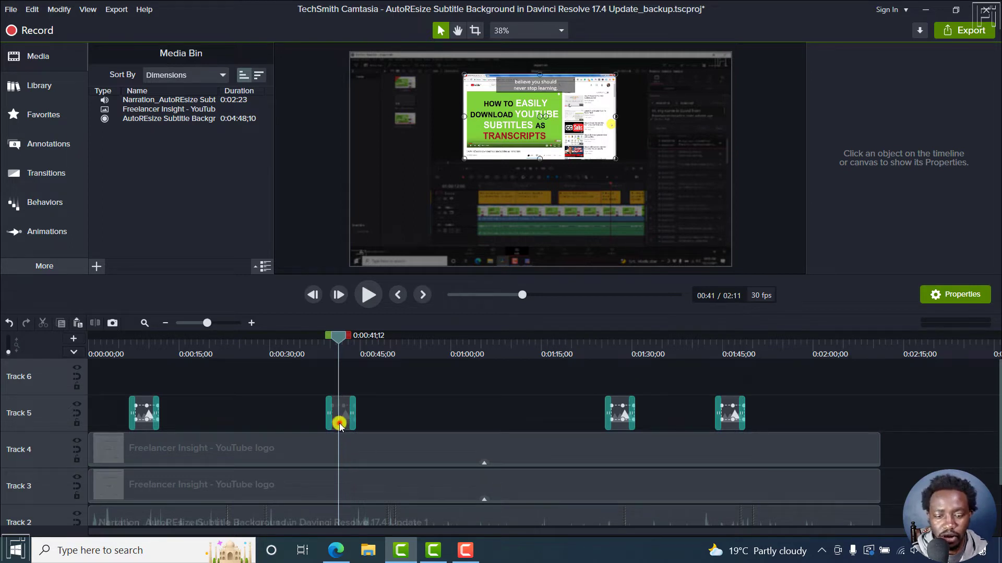
In Preferences > Shortcuts > Timeline Editing, confirm Deselect all is Ctrl+D
left_click(339, 413)
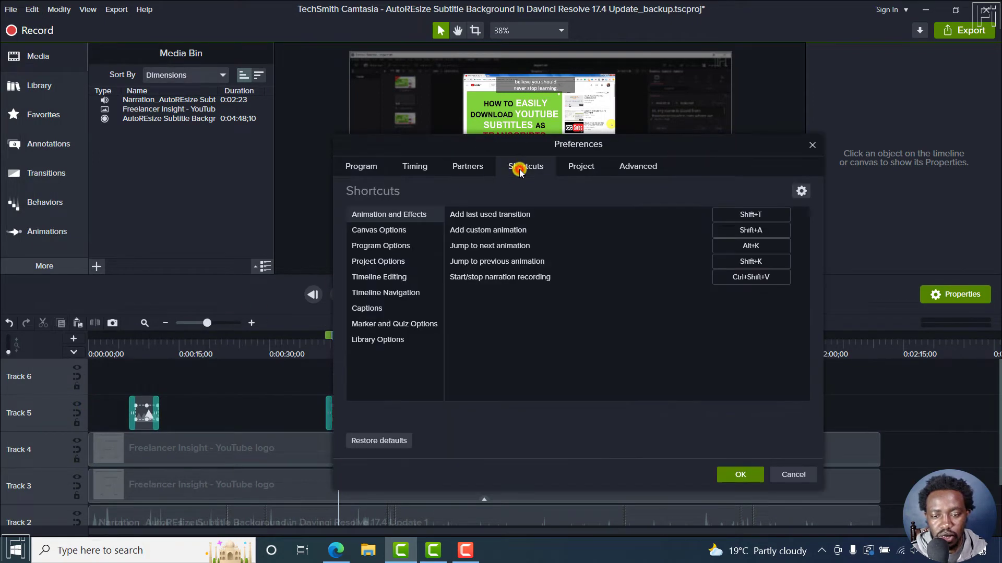
left_click(378, 277)
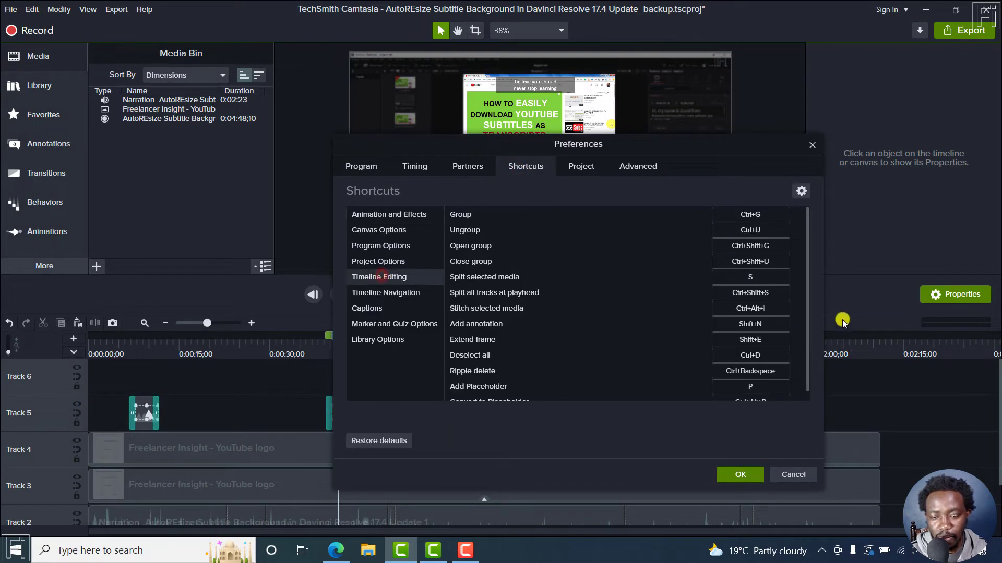
scroll("down", 3)
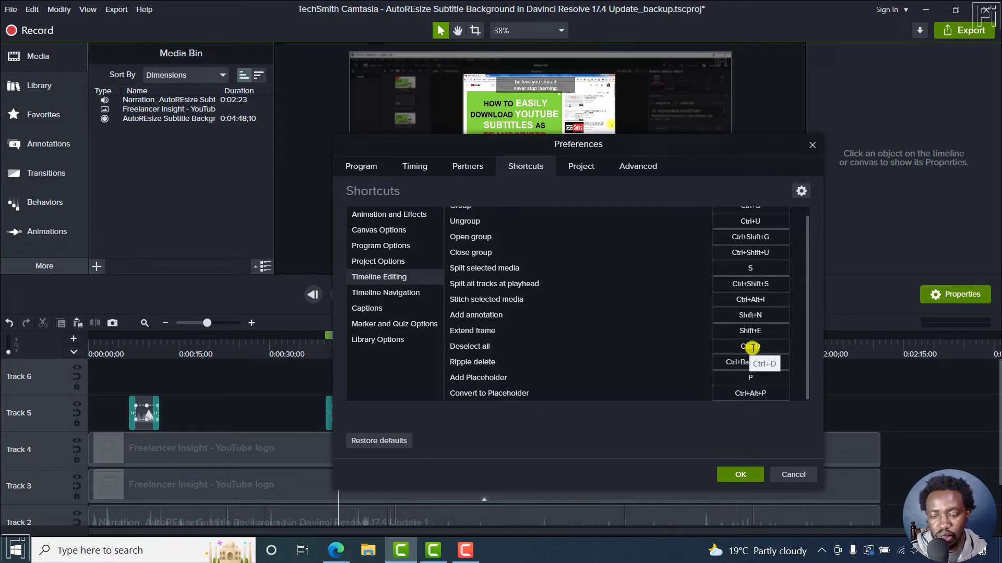
left_click(750, 346)
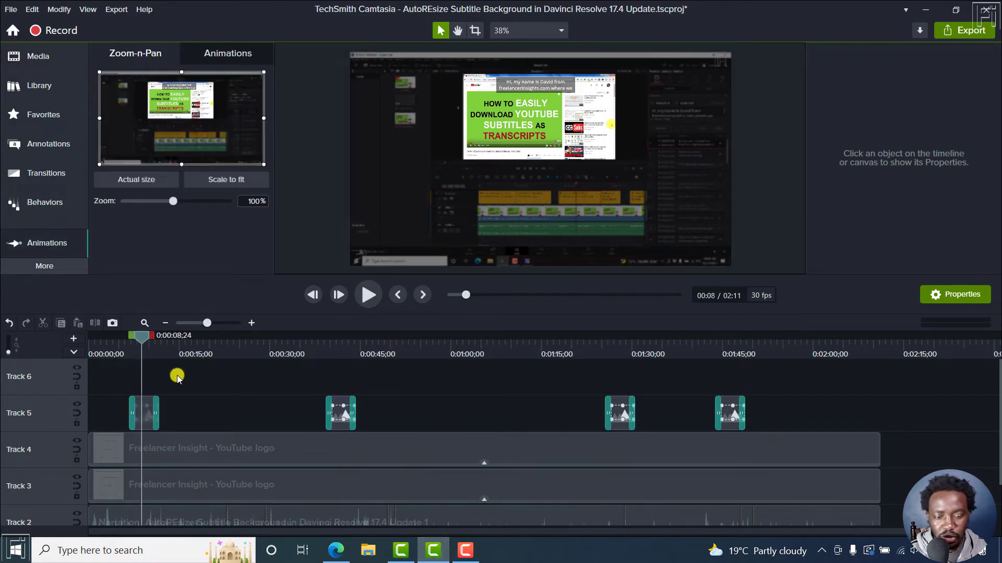
Duplicate the Freelancer Insight - YouTube logo clip onto a new track with Ctrl+D
left_click(144, 414)
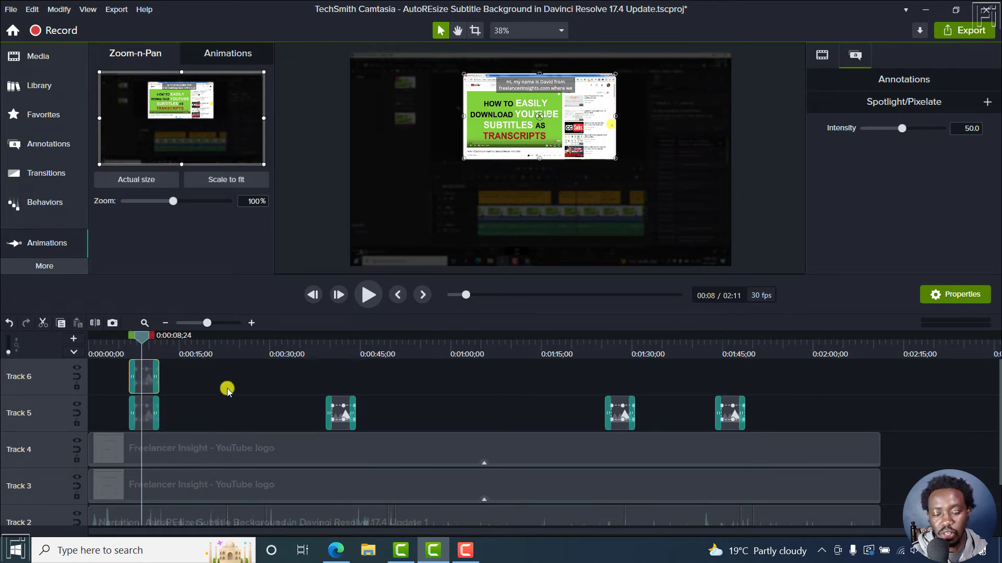
left_click(243, 447)
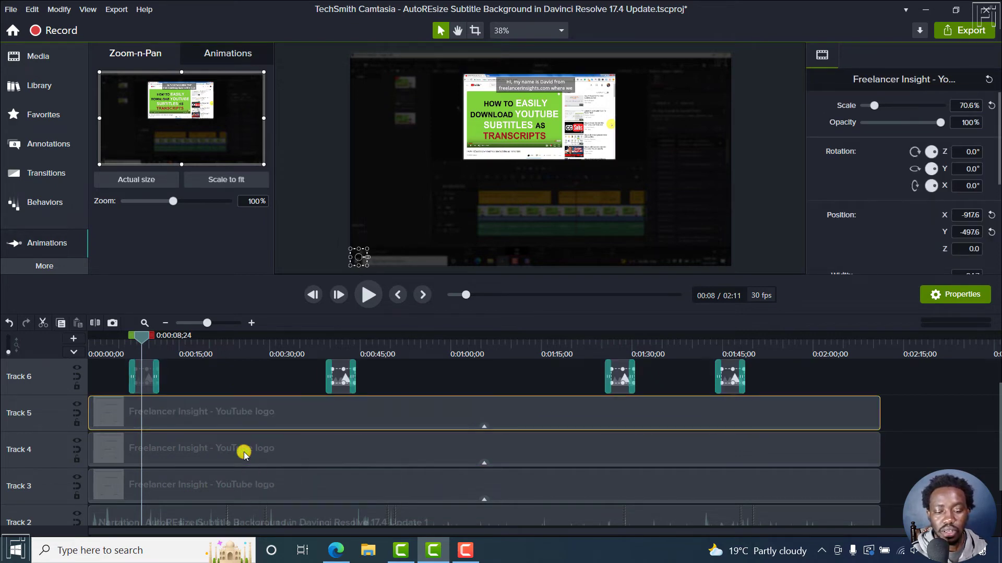
mouse_move(933, 409)
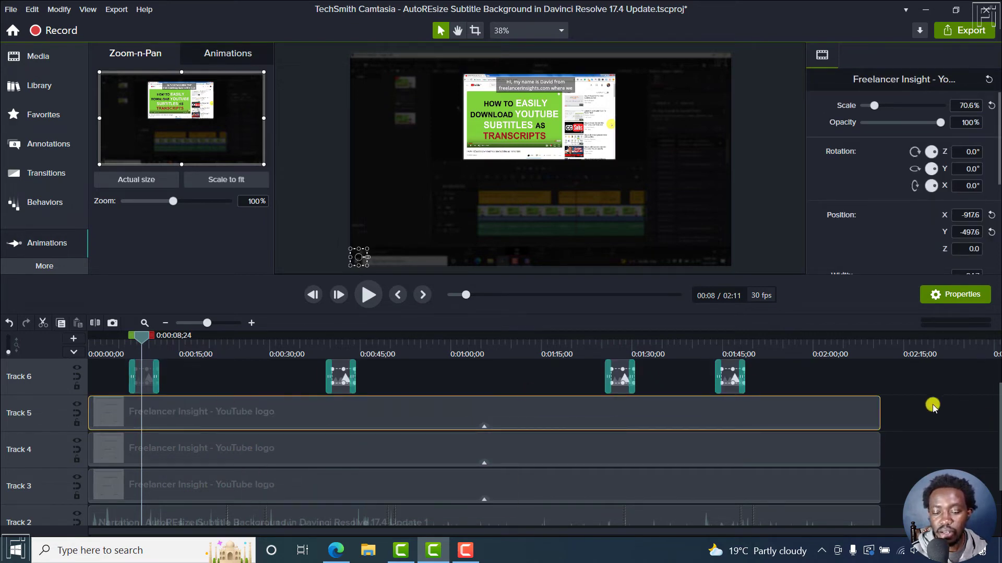
mouse_move(387, 409)
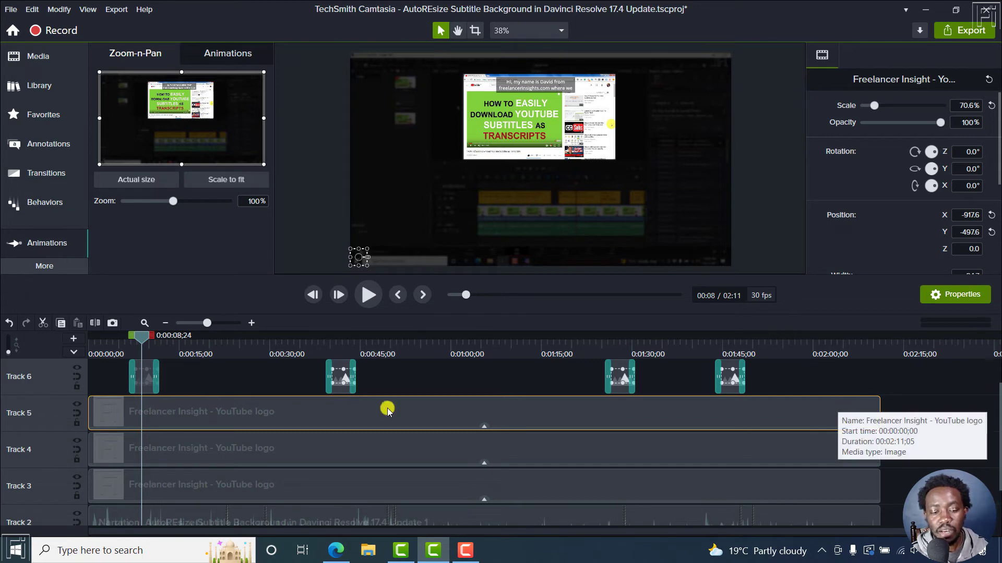
mouse_move(286, 461)
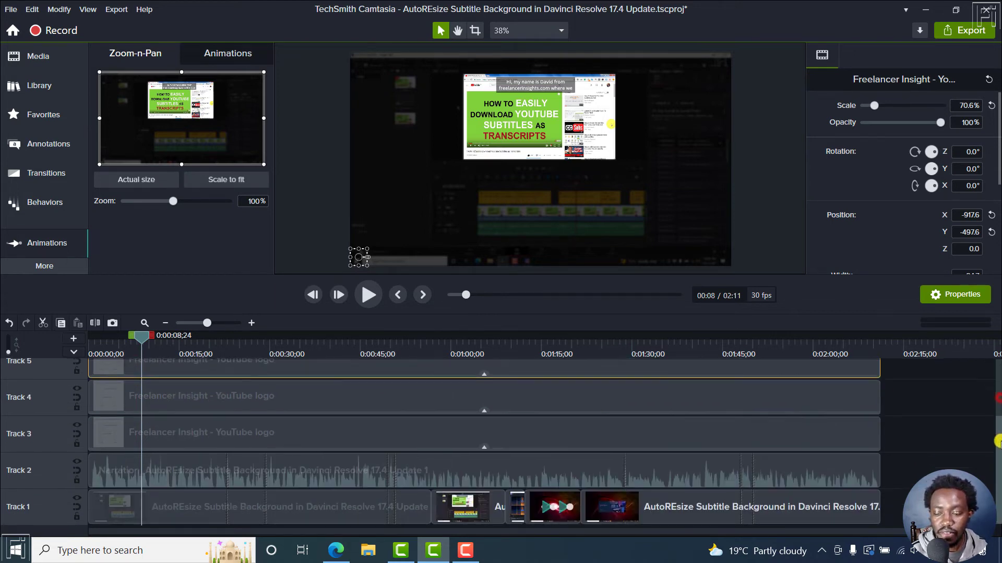
Copy the first short clip onto Track 8 with Ctrl+D
left_click(282, 478)
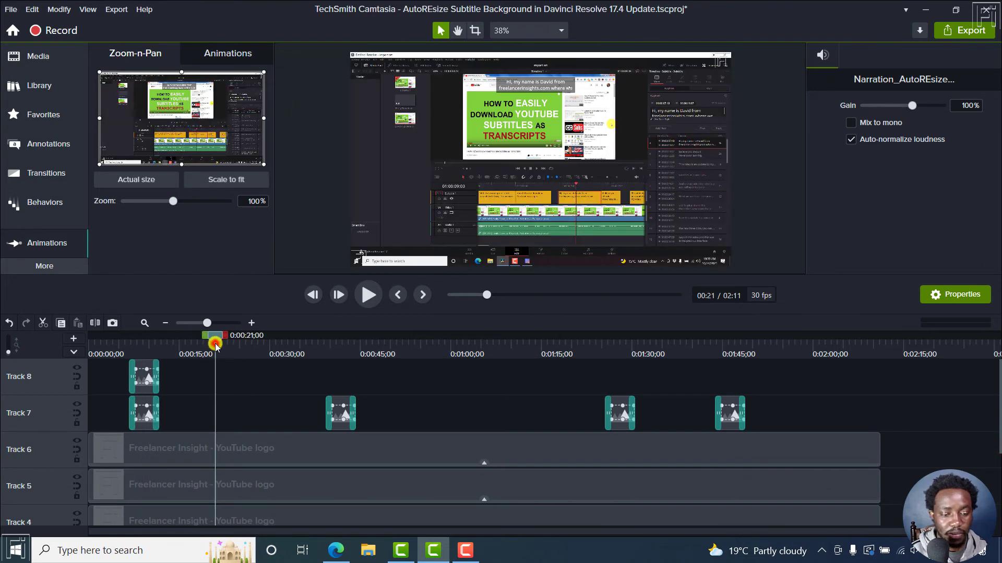
Add a red Basic speech-bubble callout 'ABC', nudge it lower, and Ctrl+drag a copy right
left_click(48, 144)
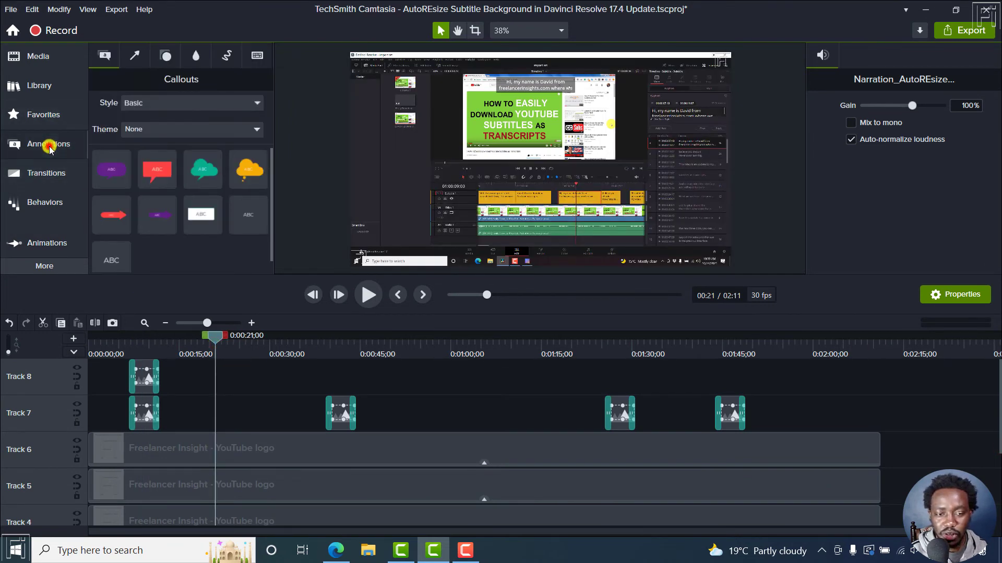
left_click(156, 169)
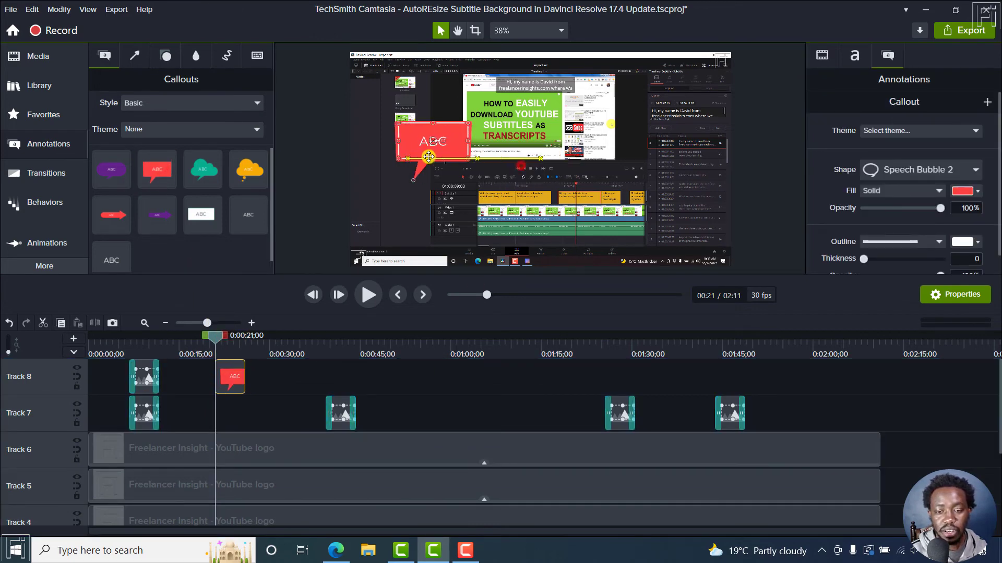
left_click_drag(432, 140, 435, 159)
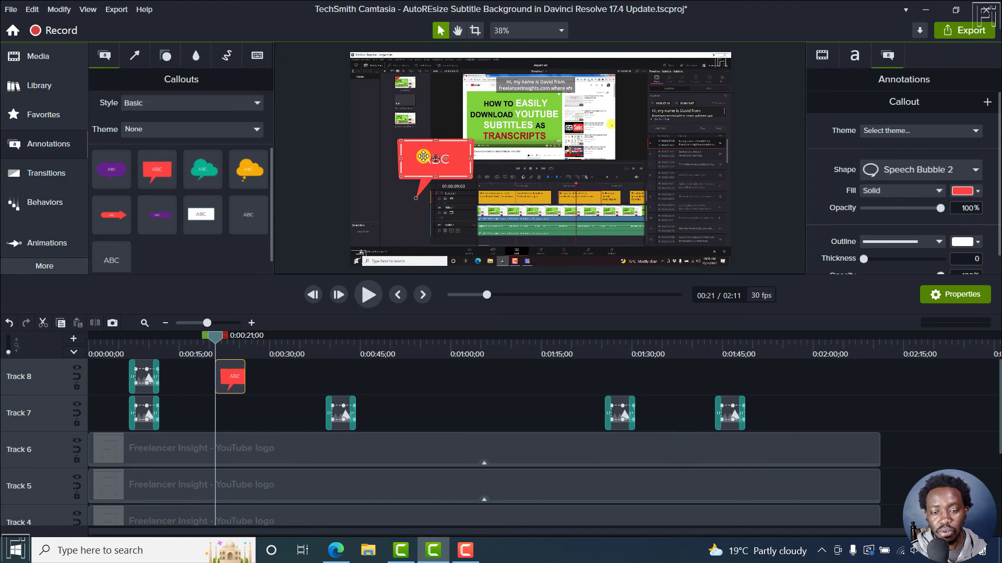
left_click_drag(435, 159, 601, 167)
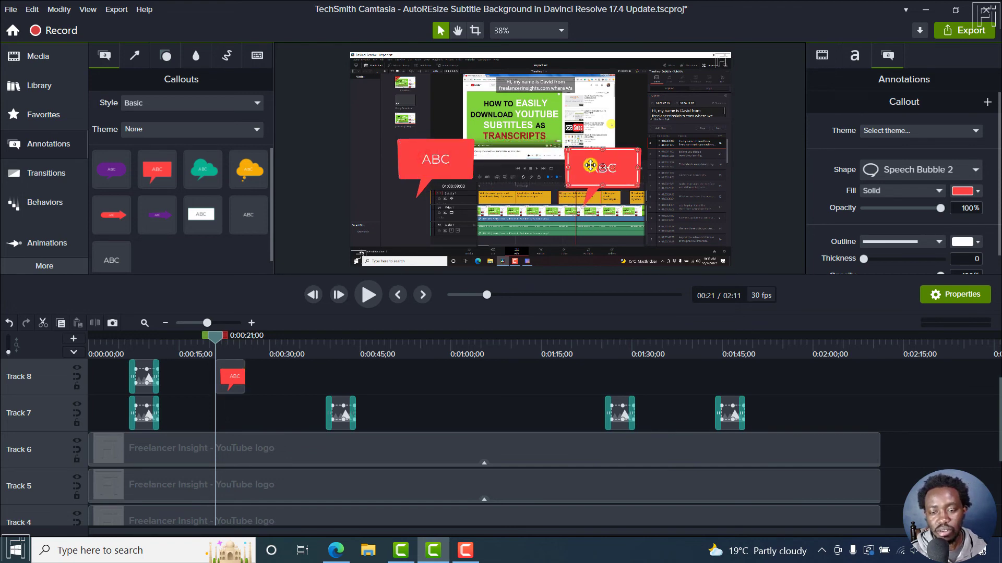